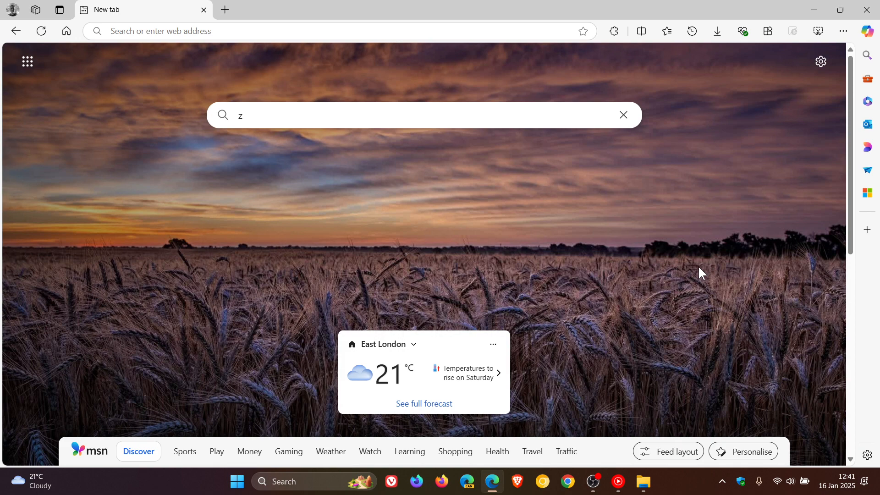
mouse_move(840, 10)
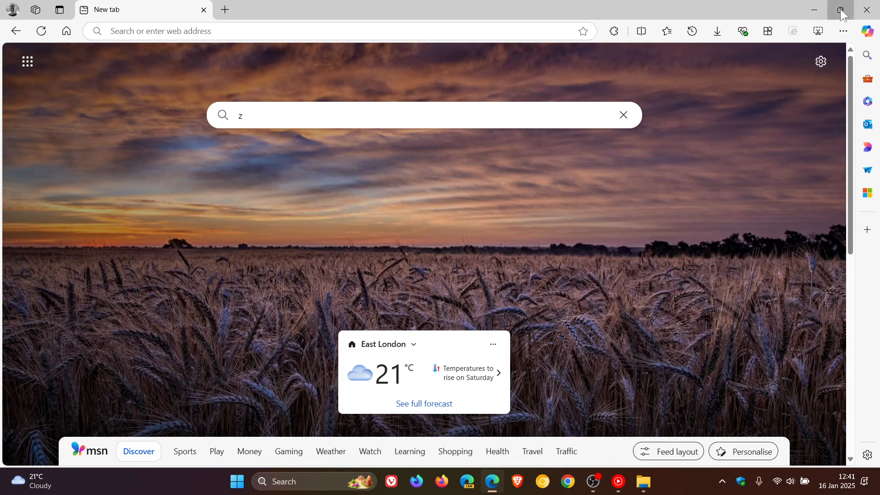
Step: Restore the maximized Edge window to a smaller size
left_click(840, 10)
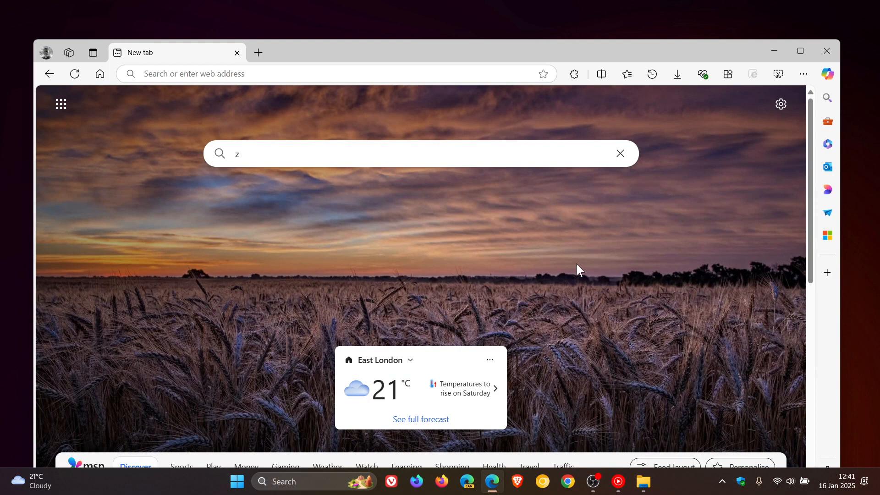
mouse_move(581, 137)
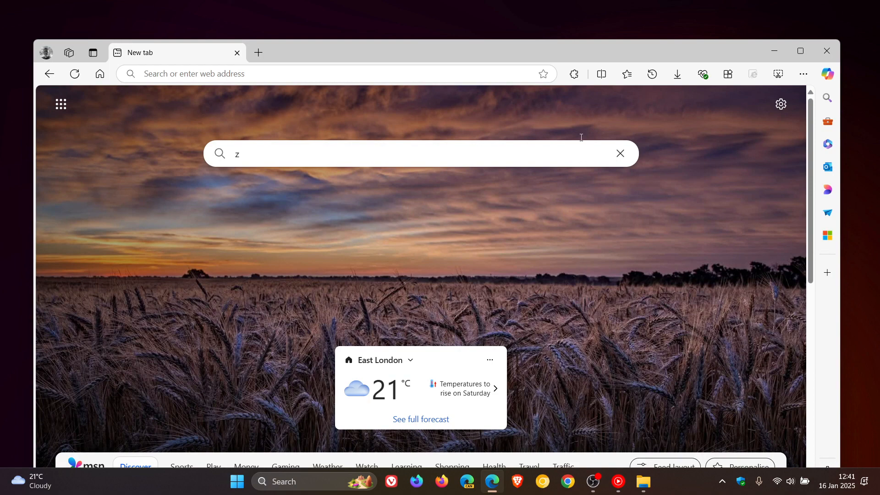
mouse_move(543, 52)
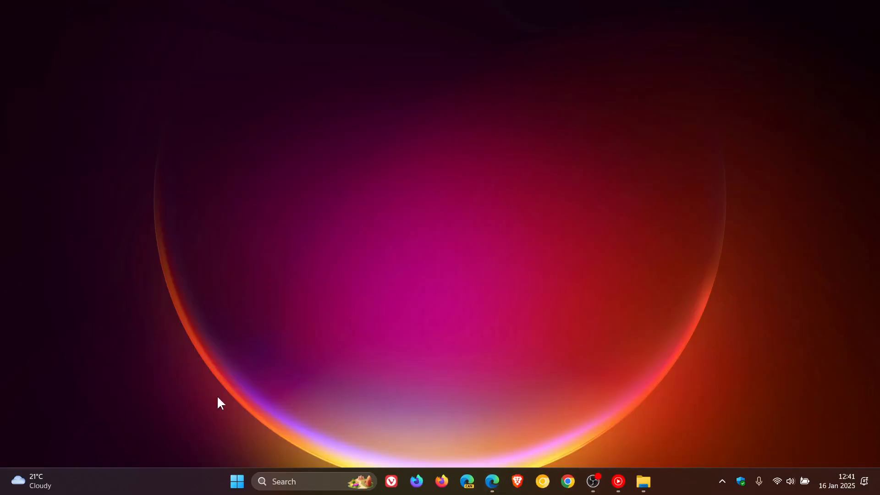
right_click(237, 480)
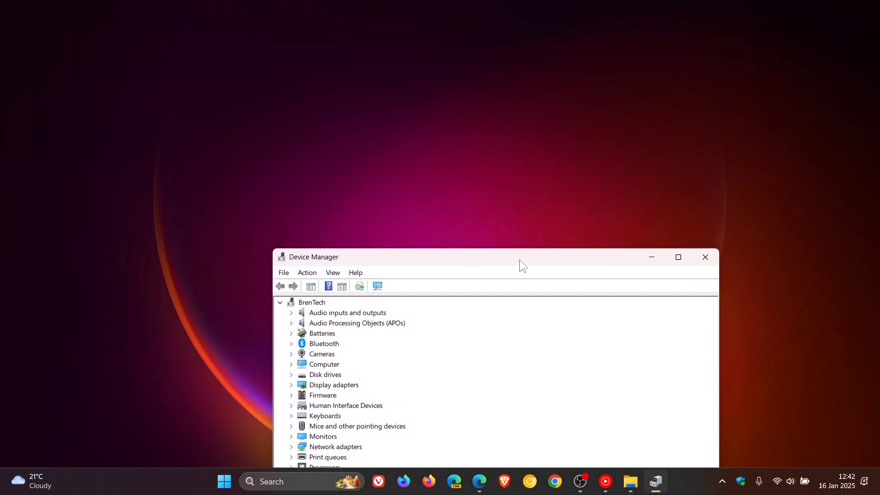
left_click_drag(522, 256, 516, 359)
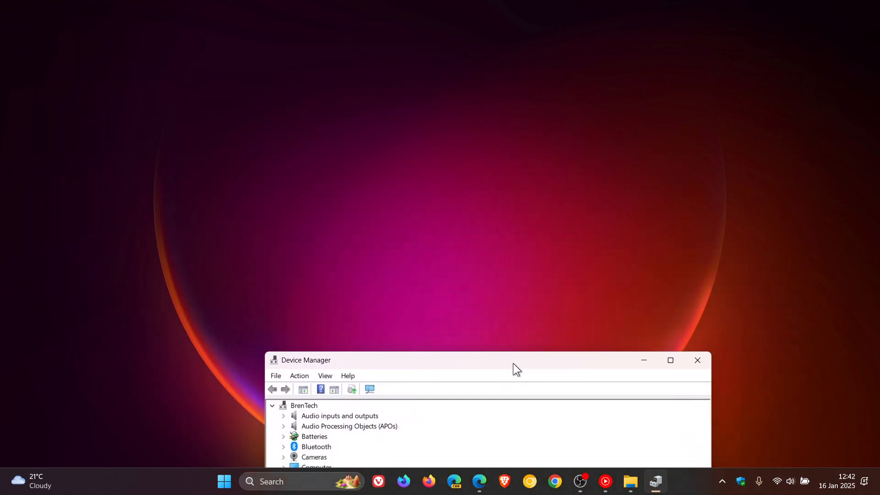
left_click_drag(515, 360, 468, 73)
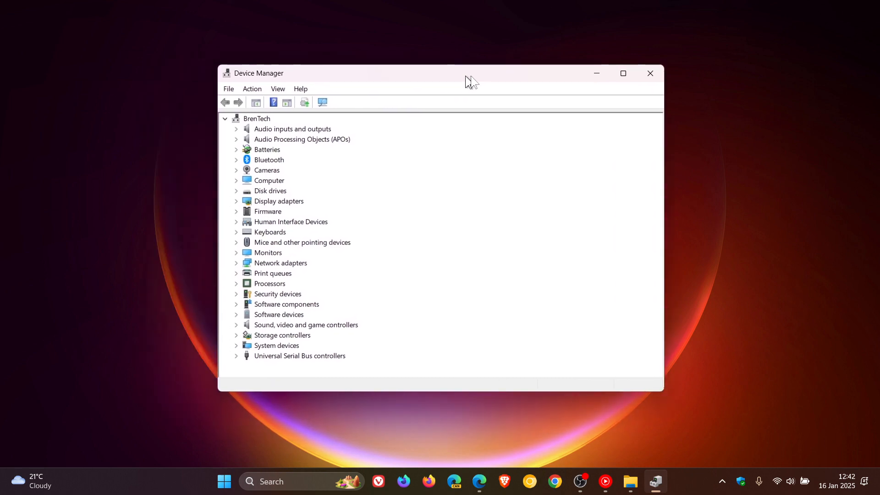
left_click_drag(468, 82, 410, 330)
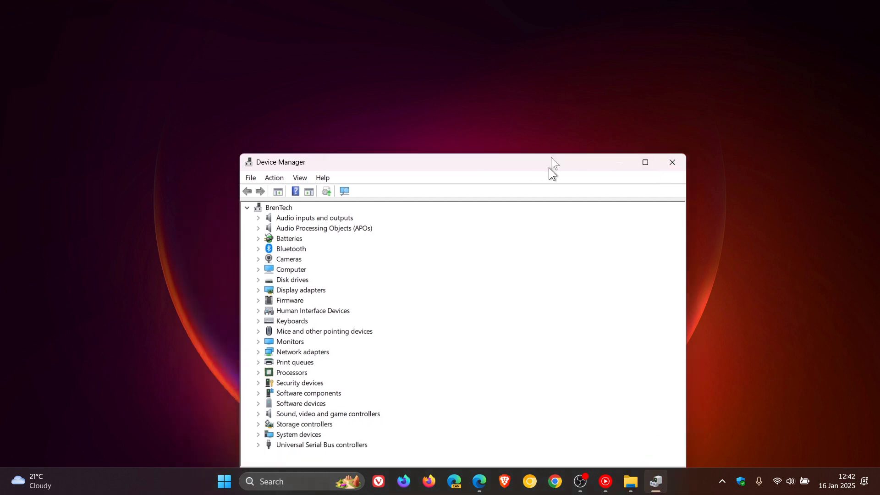
left_click(671, 162)
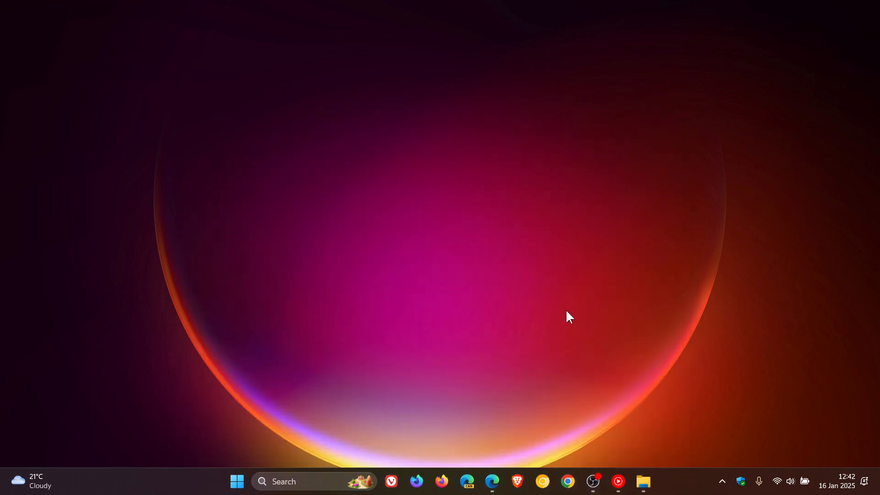
mouse_move(584, 324)
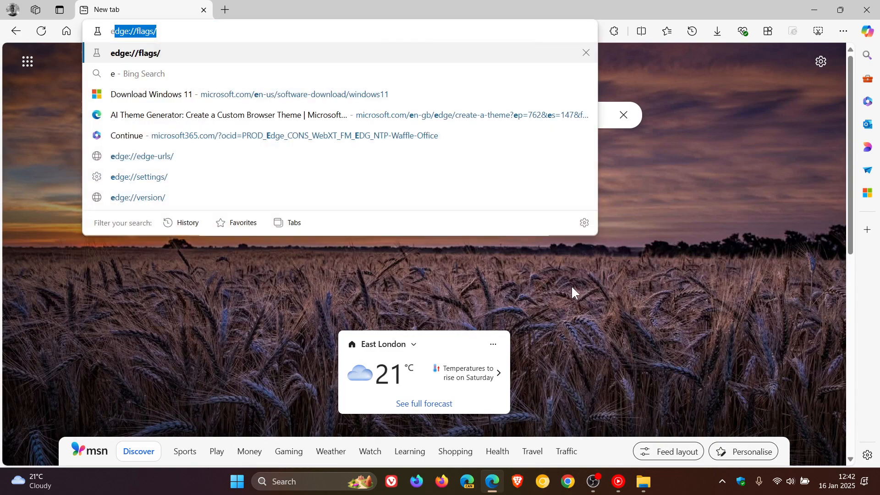
Step: Go to edge://flags to show the Experiments page
type("ef")
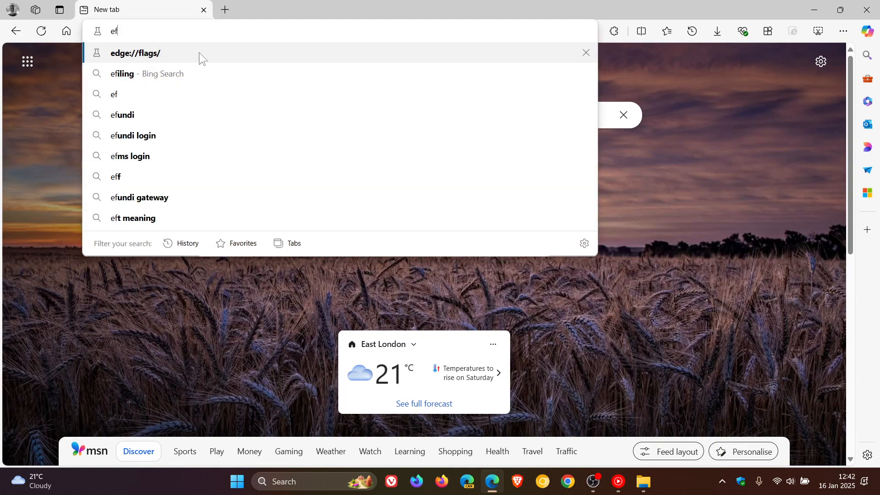
left_click(135, 53)
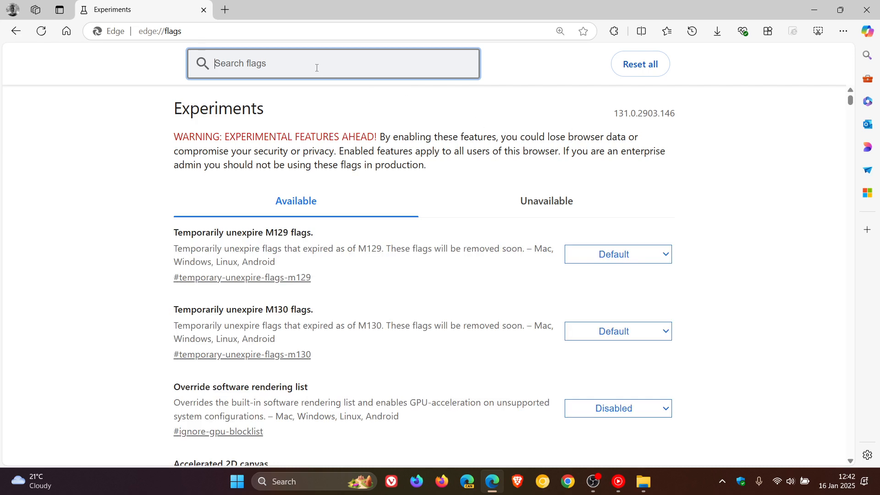
Step: Search flags for 'mica' and set 'Show Windows 11 visual effects in browser' to Enabled
type("m")
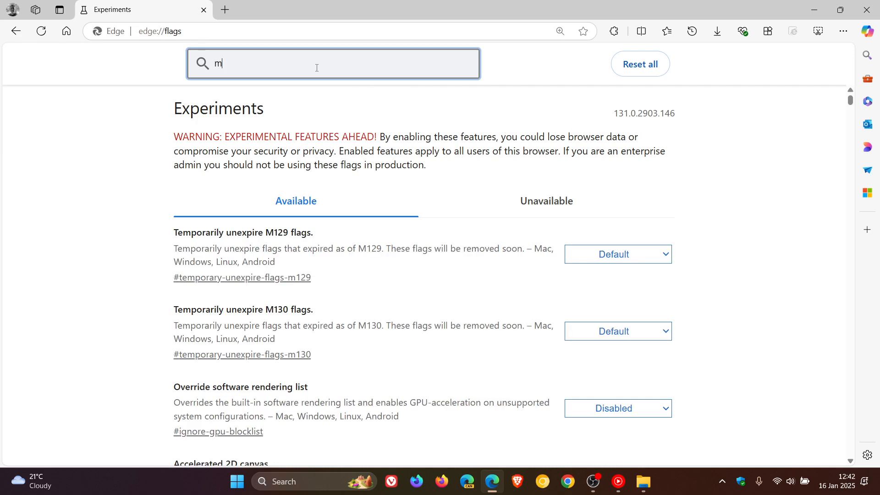
type("ica")
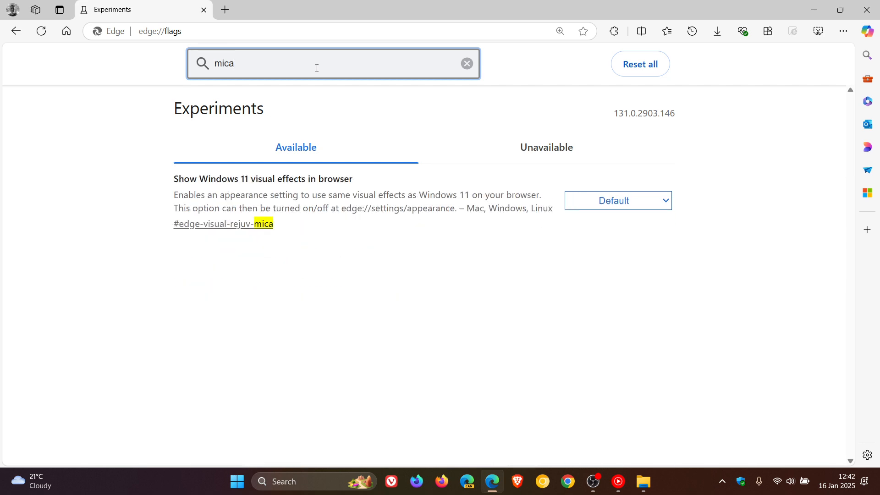
mouse_move(365, 311)
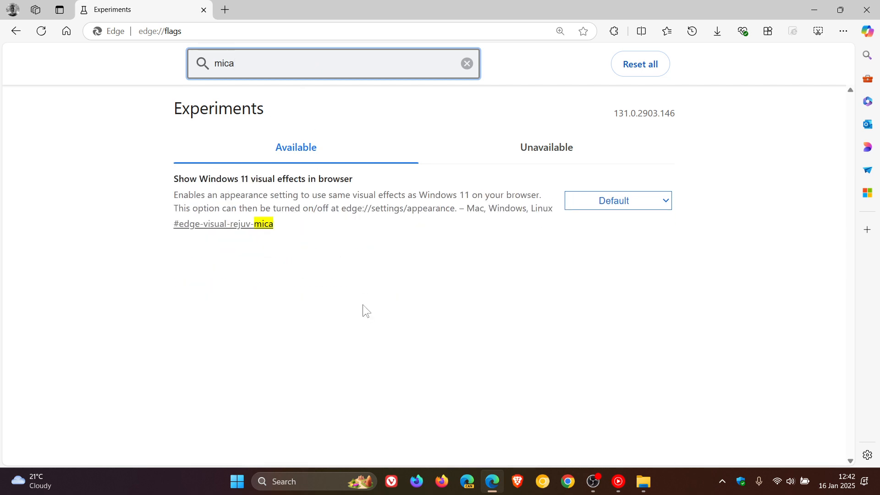
mouse_move(275, 189)
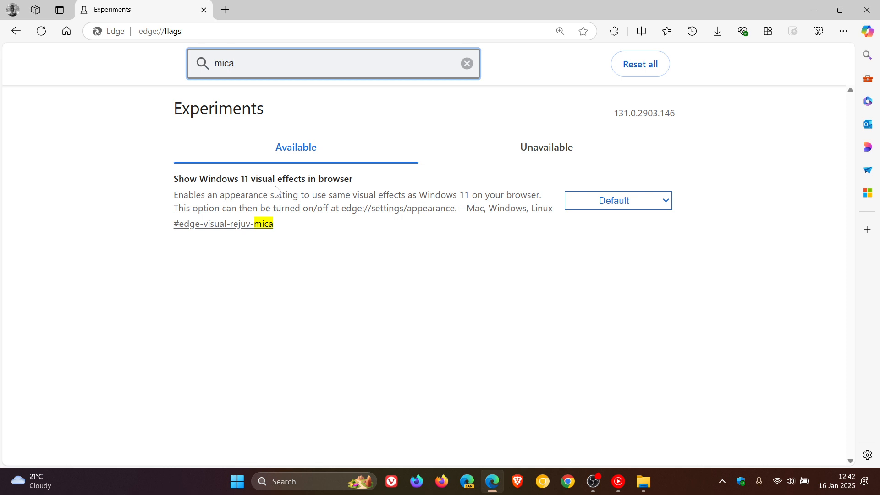
mouse_move(210, 207)
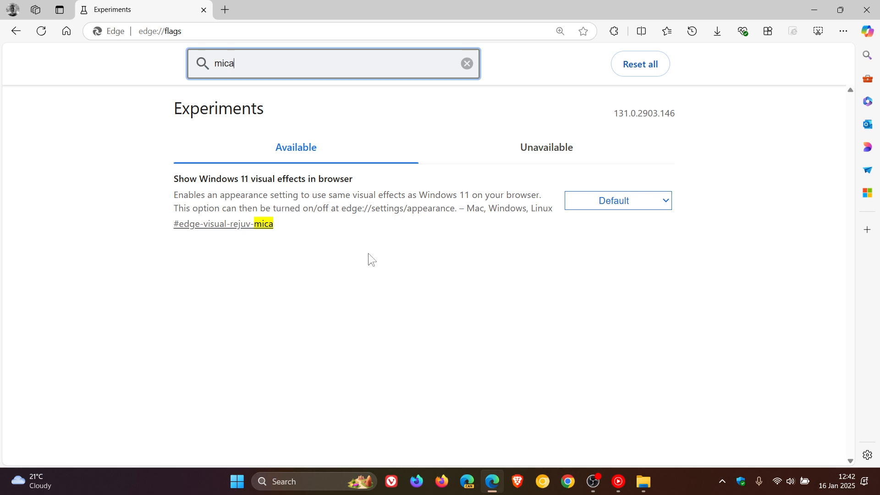
mouse_move(417, 235)
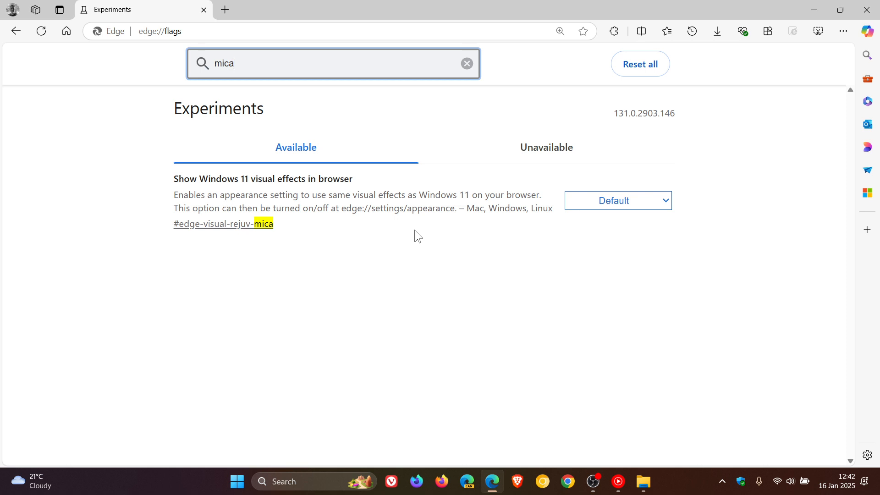
left_click(616, 201)
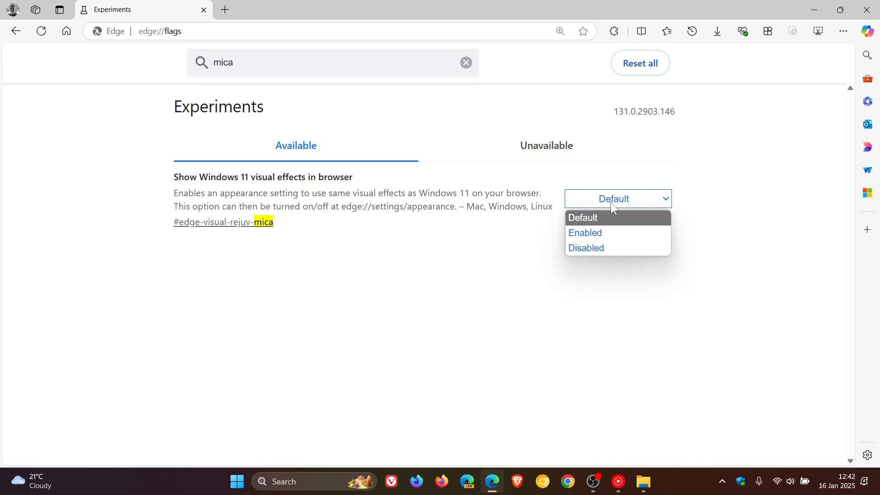
mouse_move(606, 232)
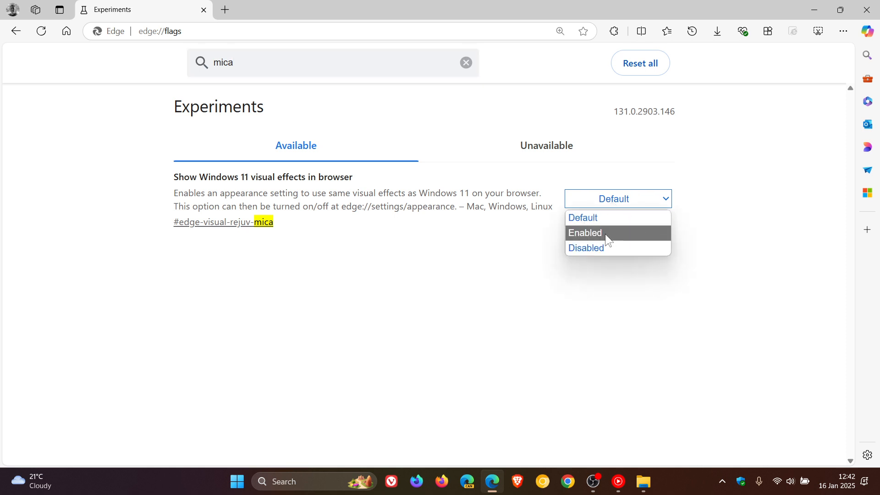
left_click(585, 232)
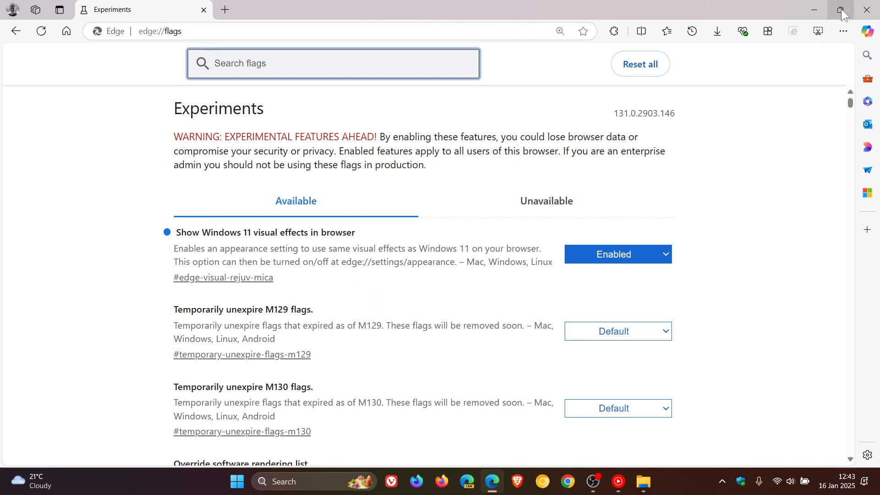
Step: Open a new Settings tab for edge://settings/appearance beside the Experiments page
left_click(840, 10)
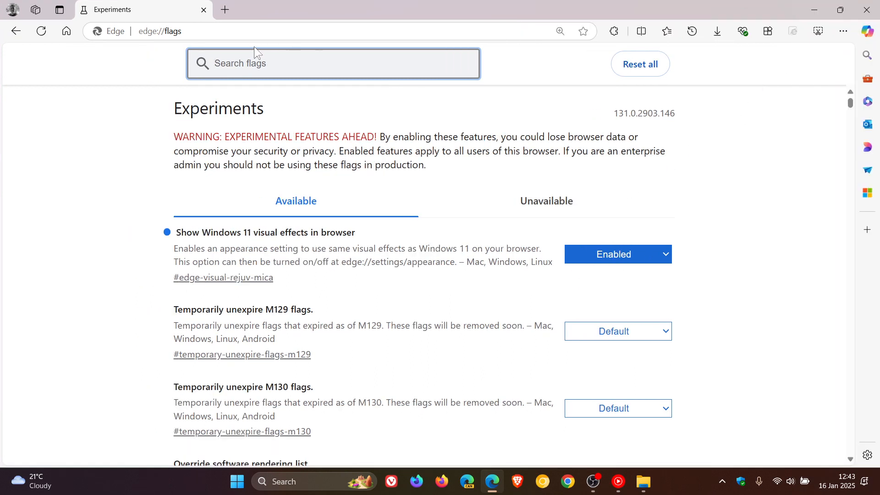
left_click(11, 10)
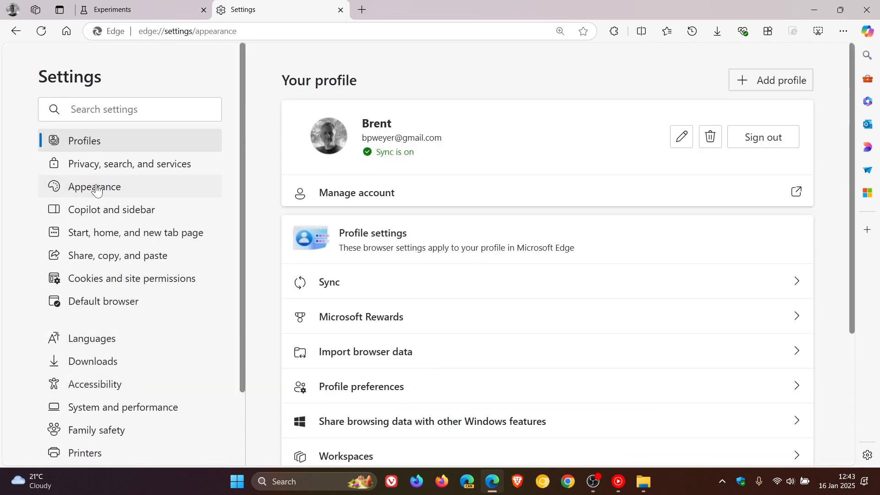
Step: View Appearance settings to confirm Windows 11 visual effects is on, then return to Experiments
left_click(95, 187)
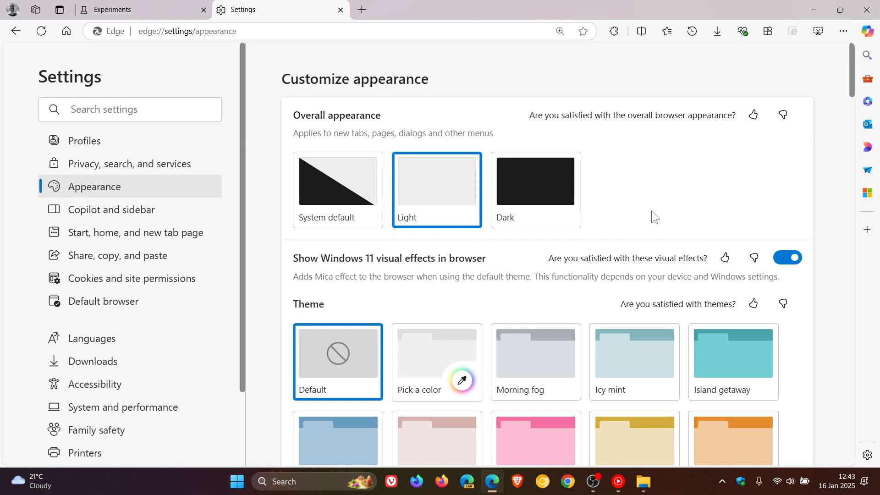
mouse_move(385, 292)
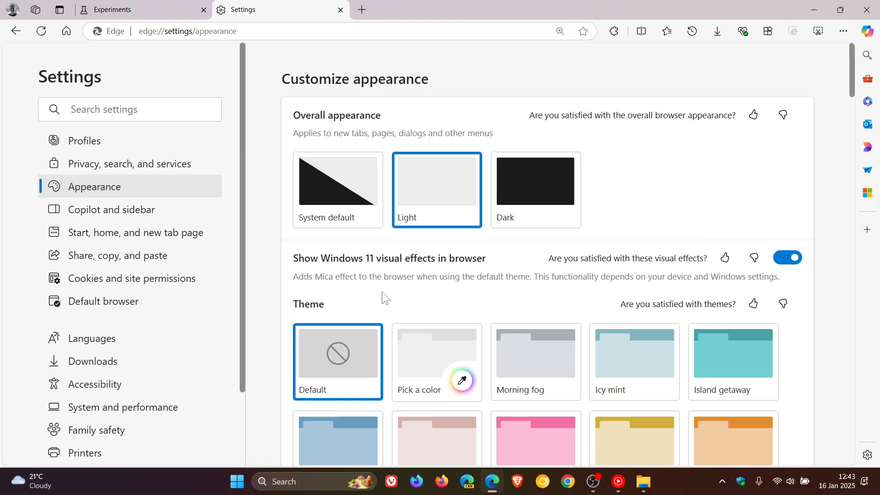
mouse_move(513, 300)
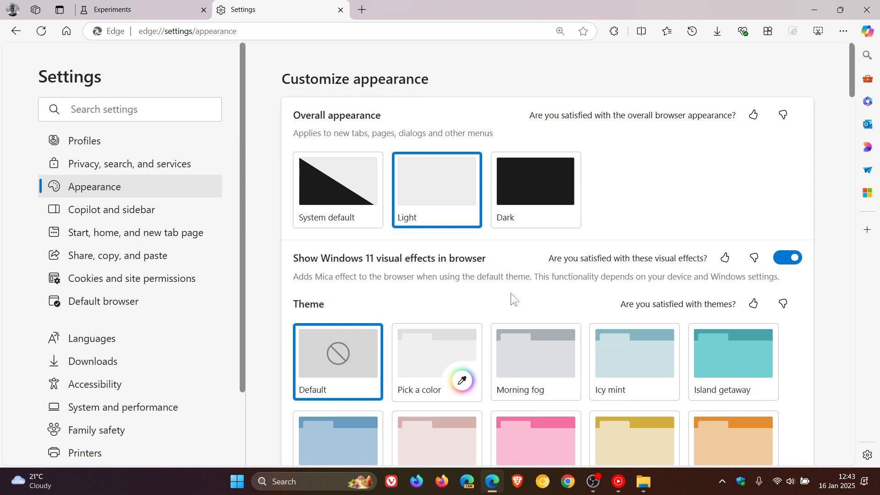
mouse_move(642, 295)
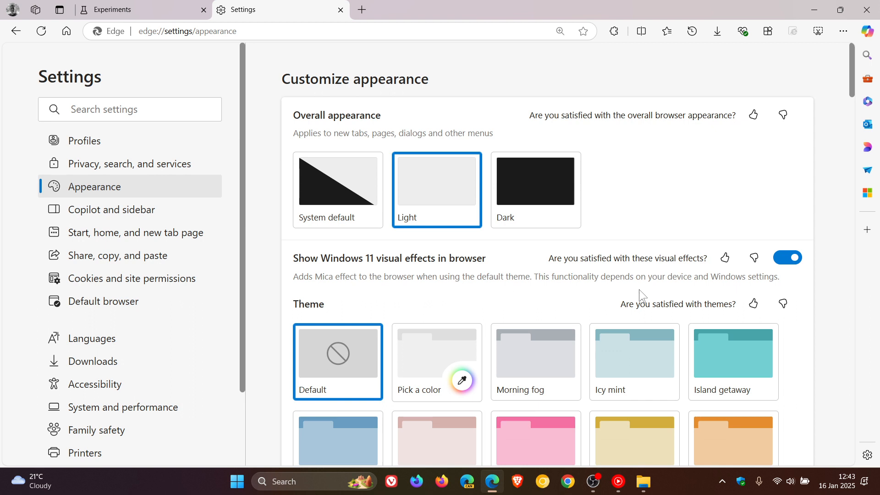
mouse_move(782, 296)
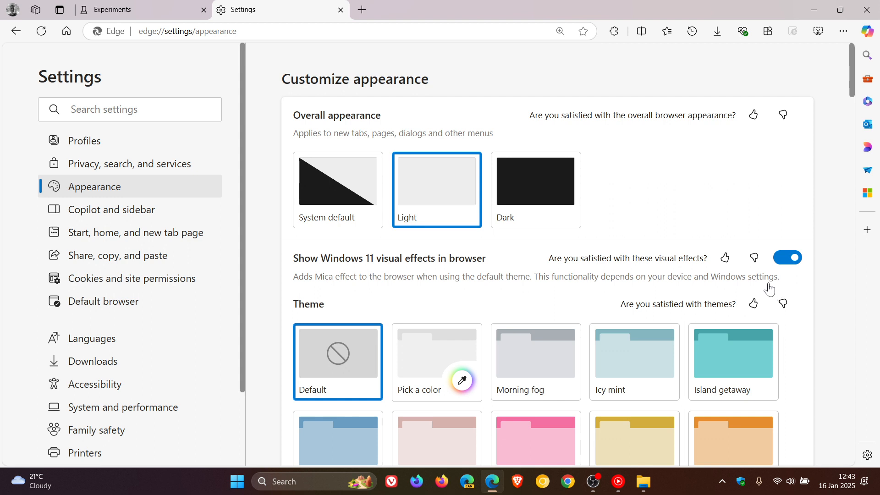
left_click(788, 257)
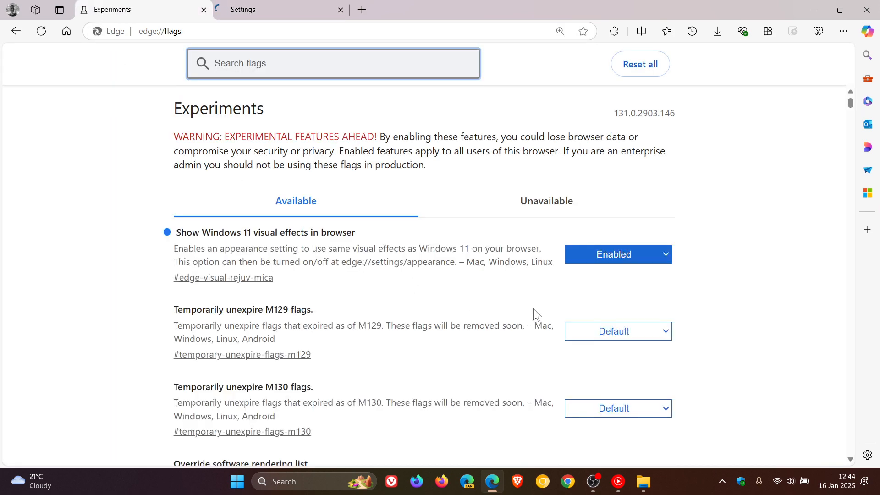
Step: Reset the Windows 11 visual effects flag to Default, restart Edge, and recheck Appearance settings
left_click(617, 254)
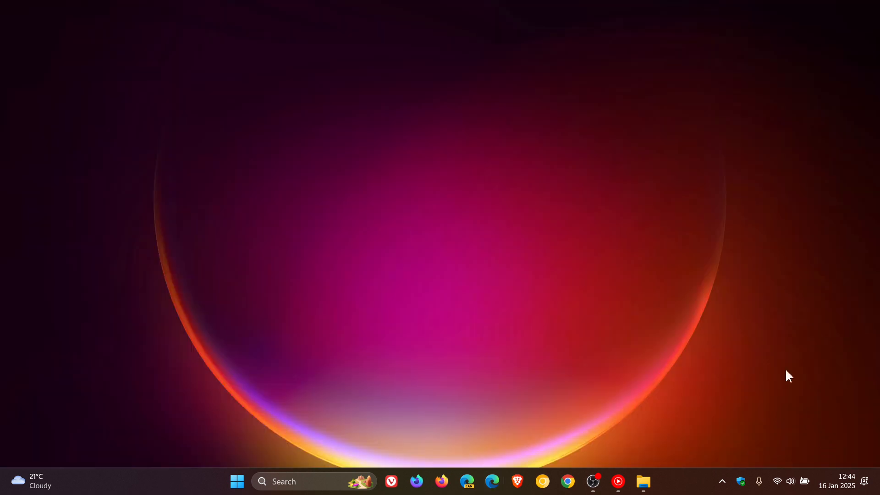
left_click(492, 485)
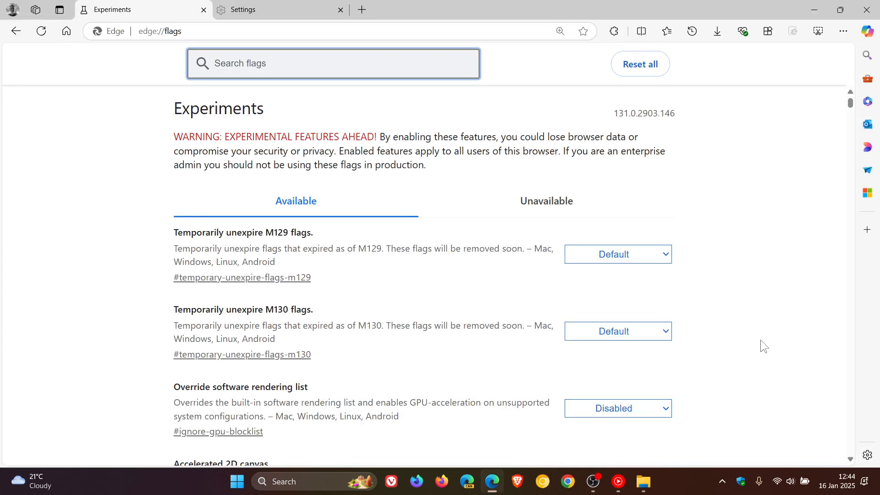
left_click(264, 10)
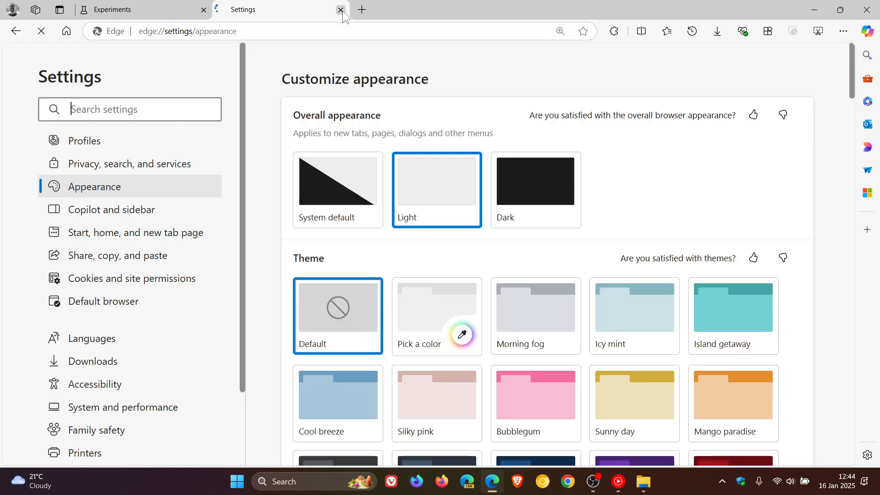
Step: Close the Settings tab
left_click(341, 10)
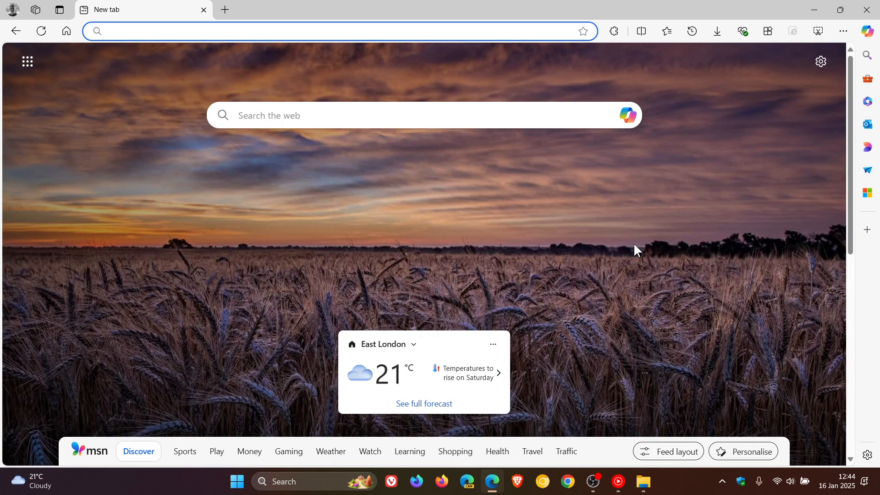
left_click(225, 31)
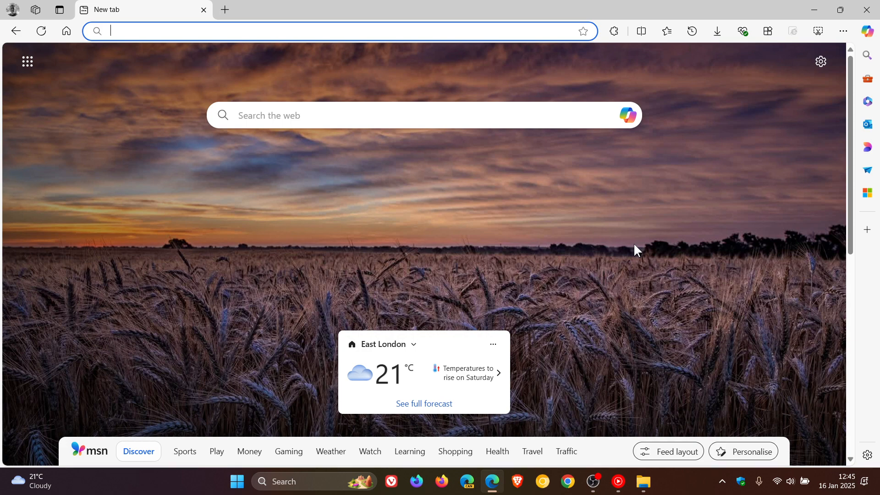